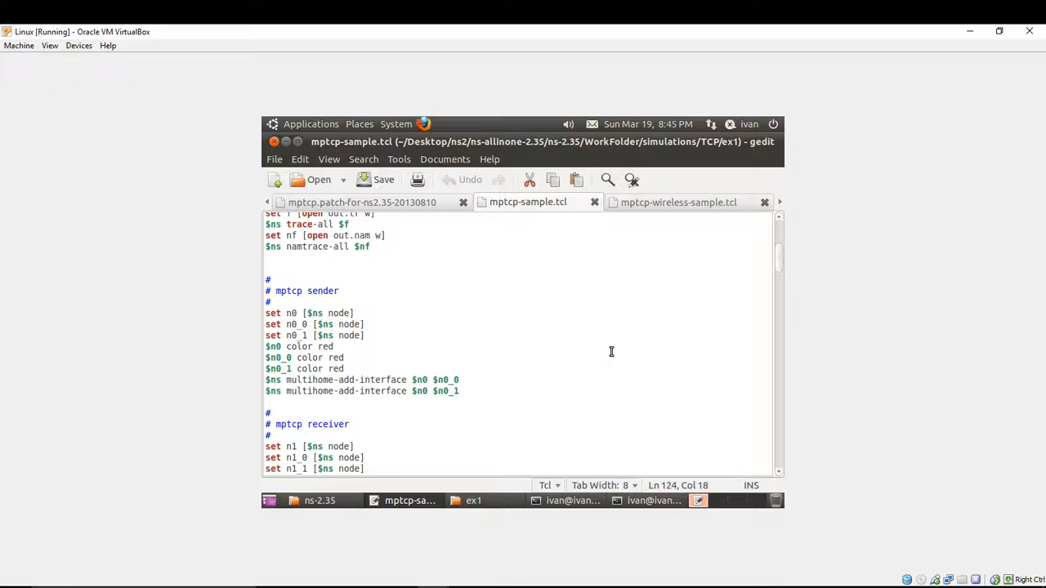
mouse_move(618, 349)
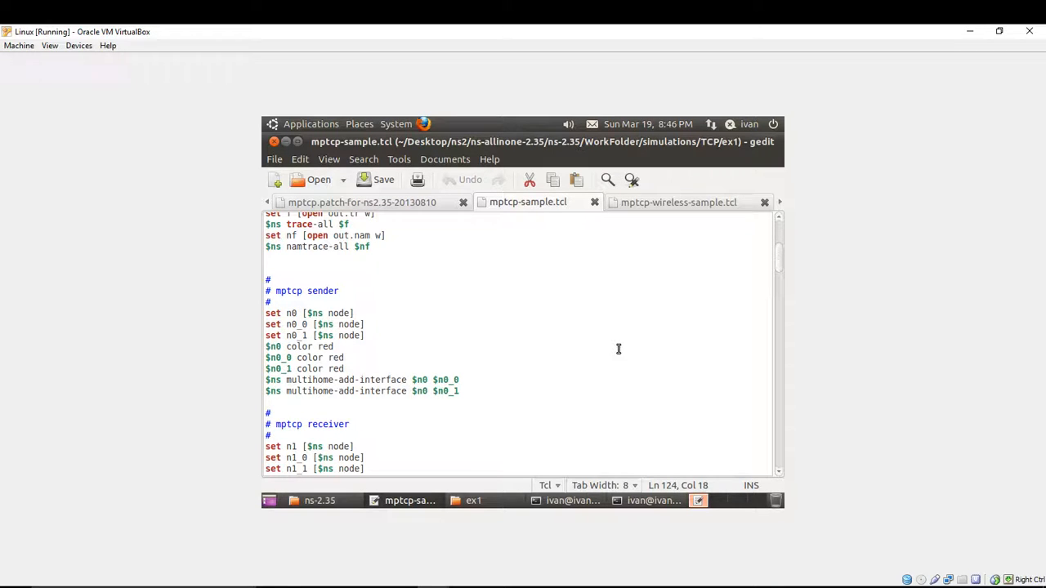
mouse_move(594, 327)
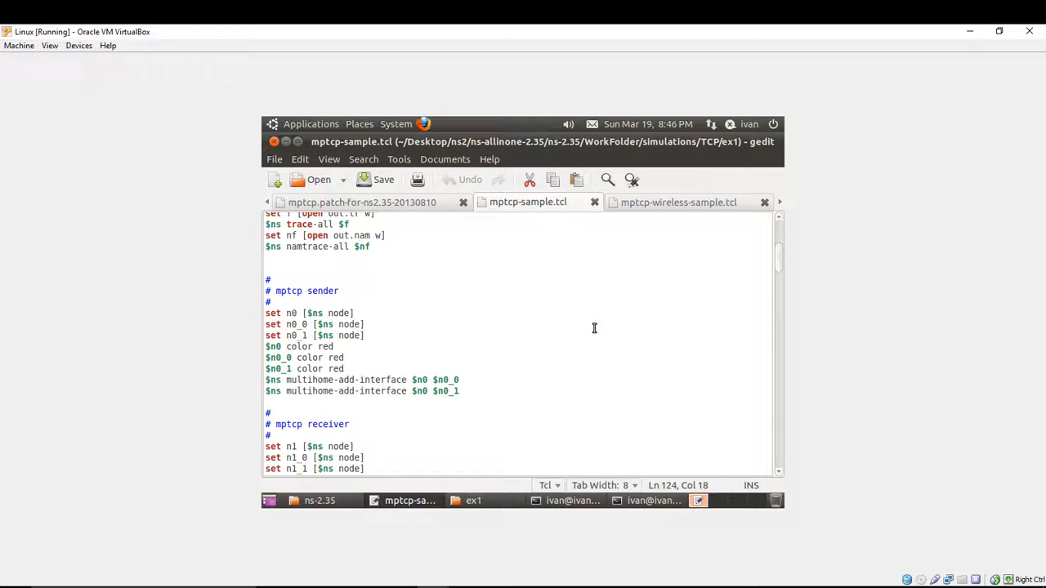
mouse_move(582, 322)
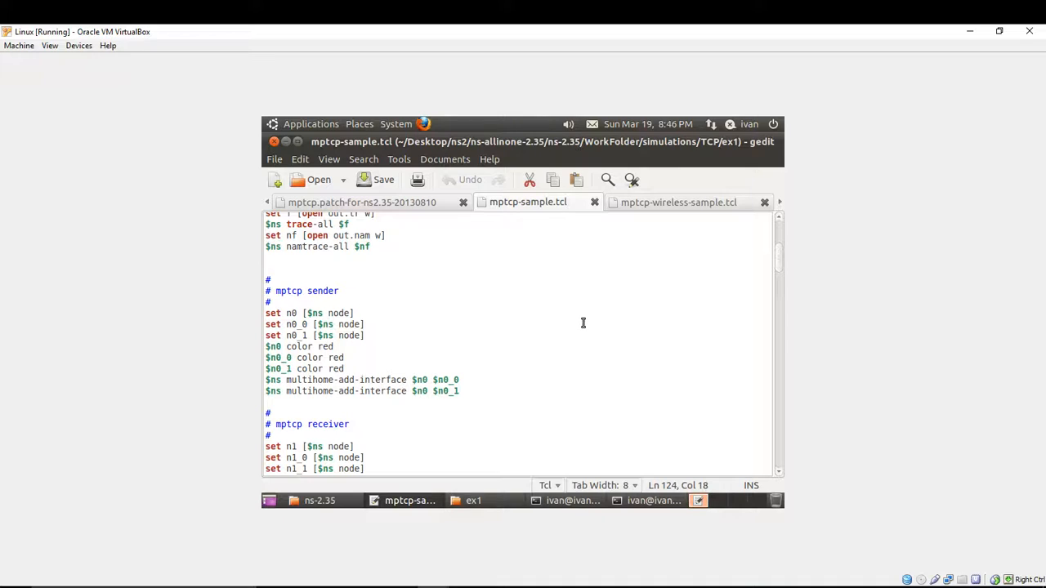
mouse_move(525, 337)
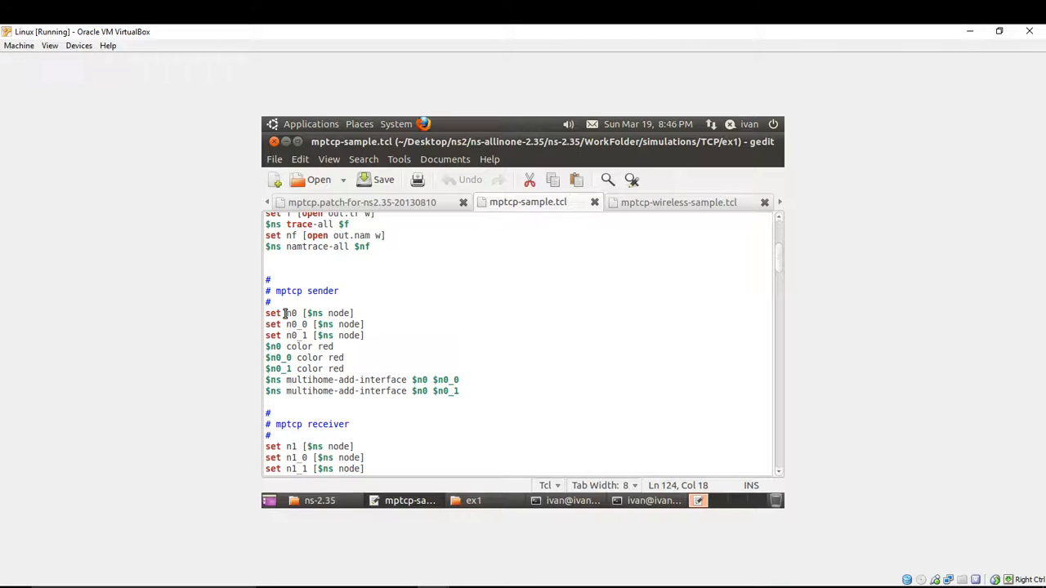
Highlight sender node n0 and its multihome interface lines to reveal the receiver nodes n1, n1_0, n1_1
double_click(291, 313)
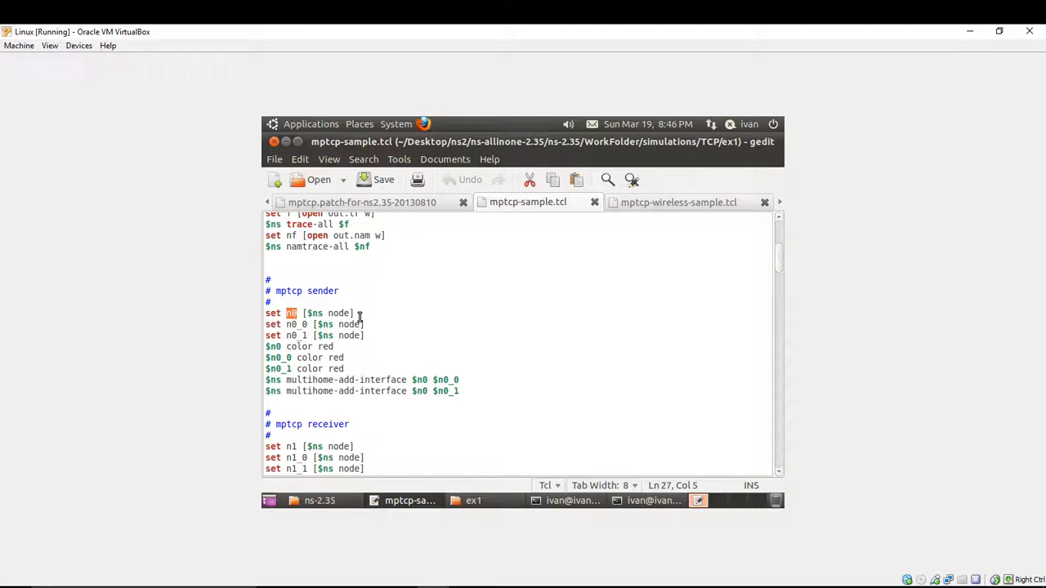
mouse_move(306, 329)
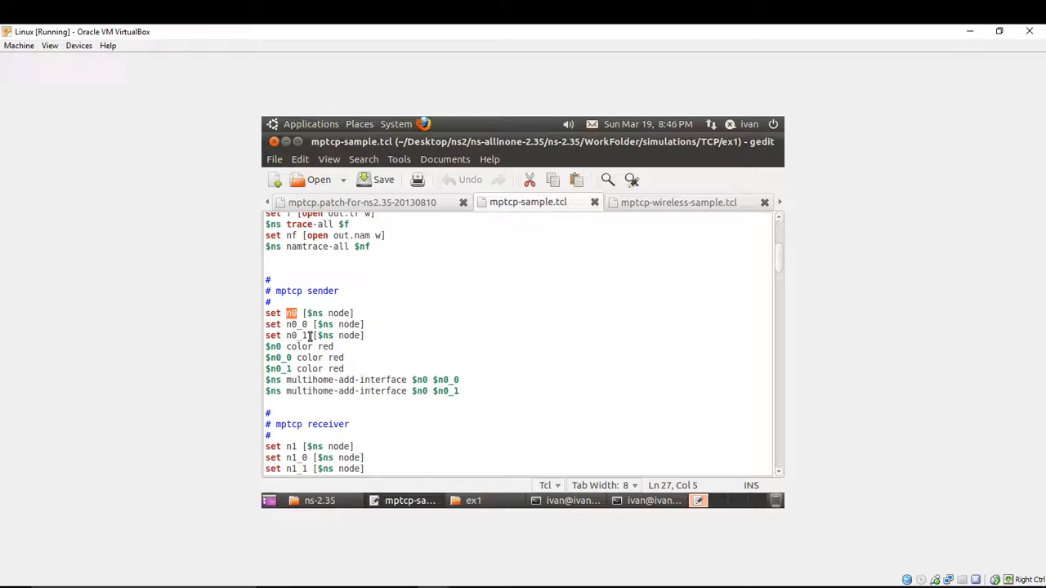
mouse_move(357, 346)
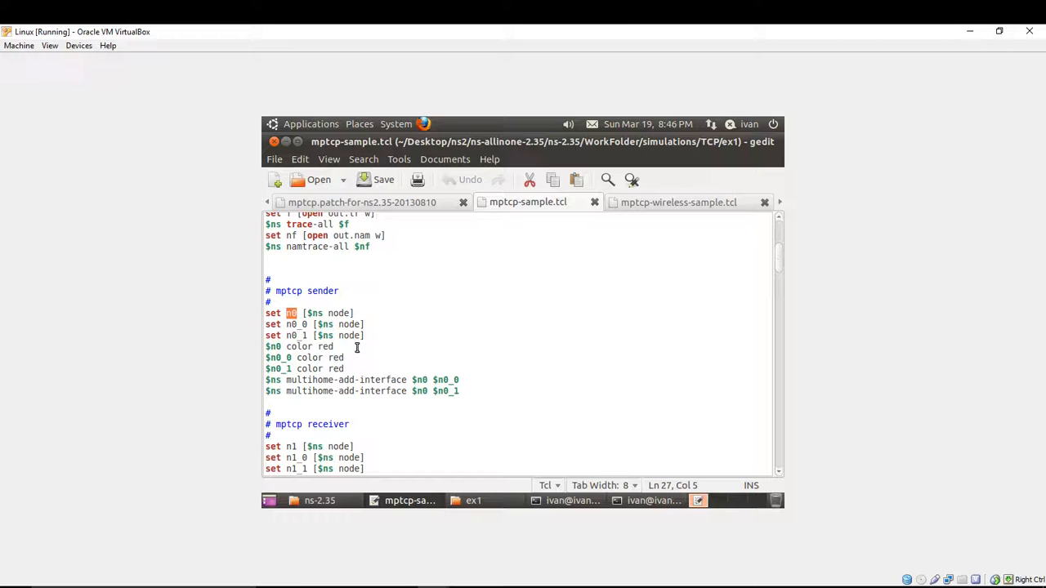
mouse_move(473, 393)
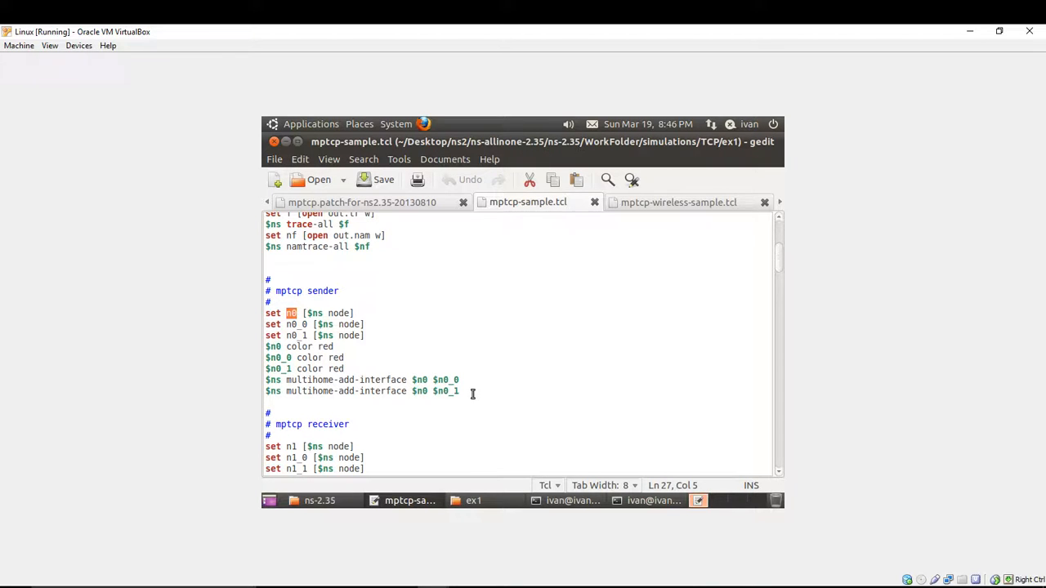
double_click(441, 390)
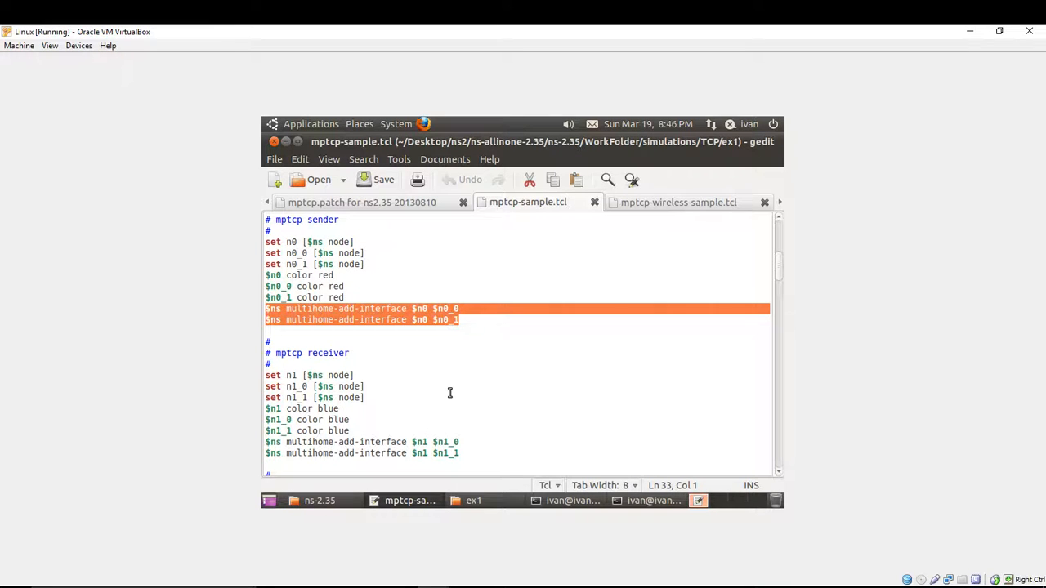
mouse_move(311, 387)
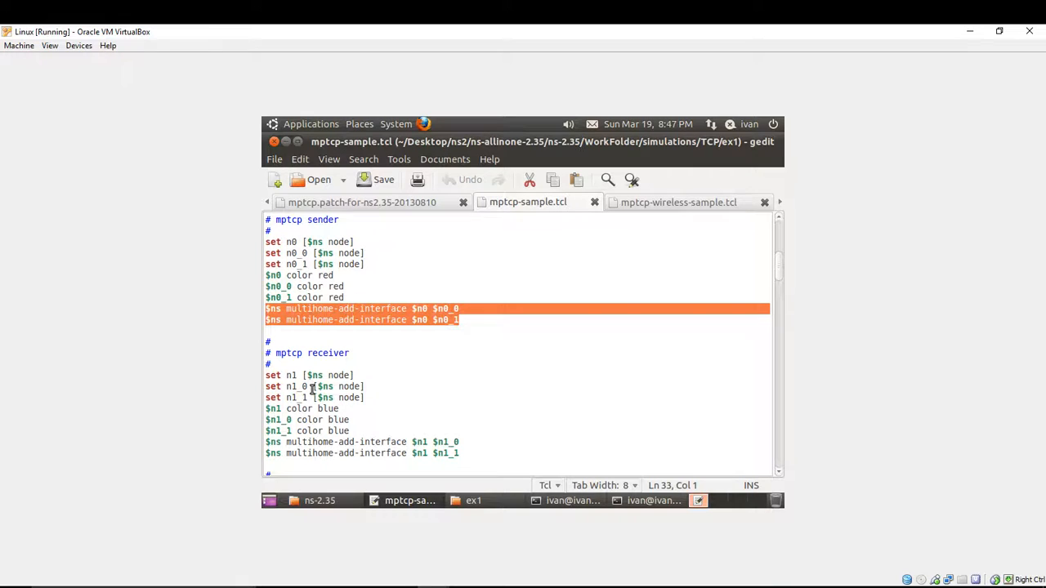
mouse_move(361, 397)
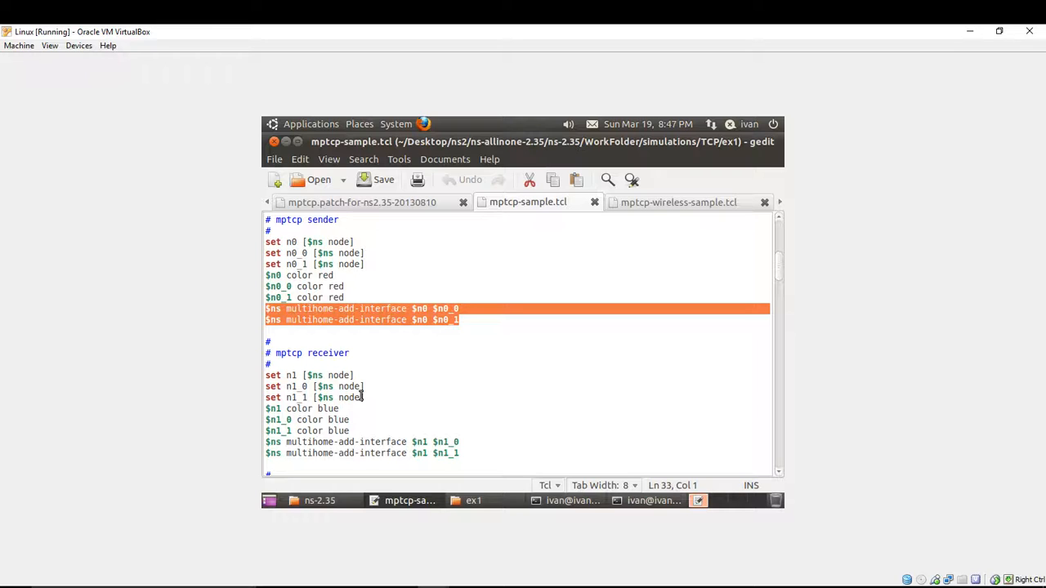
mouse_move(424, 425)
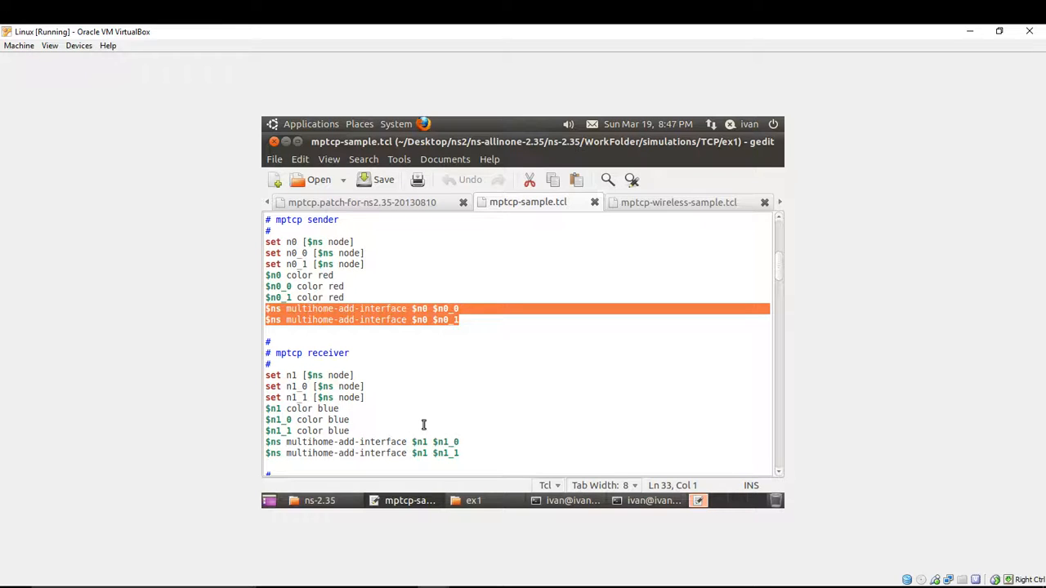
mouse_move(482, 459)
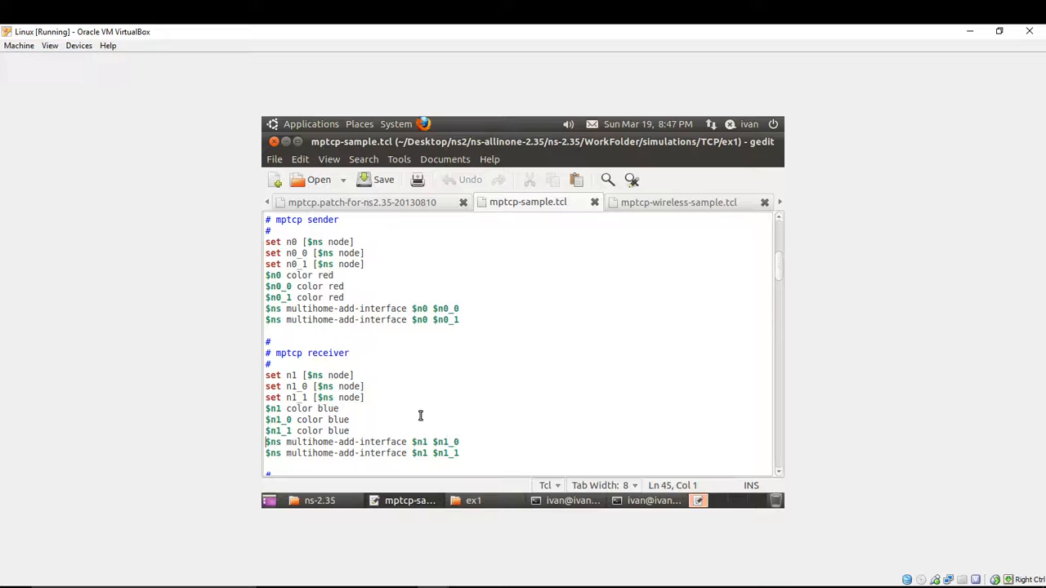
mouse_move(481, 395)
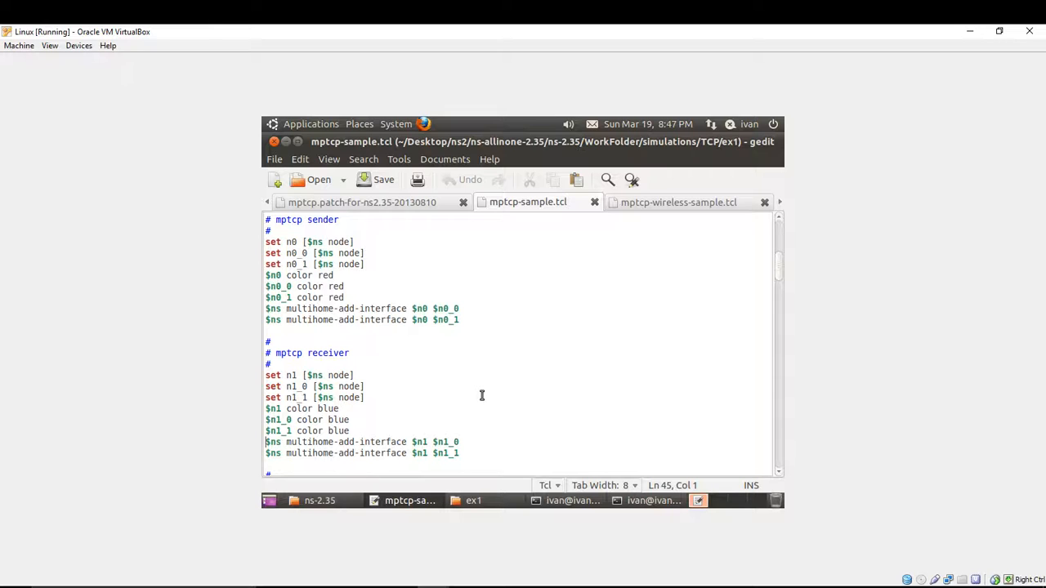
Scroll past the normal TCP nodes, intermediate routers and duplex links to the create-mptcp-sender comment
scroll("down", 3)
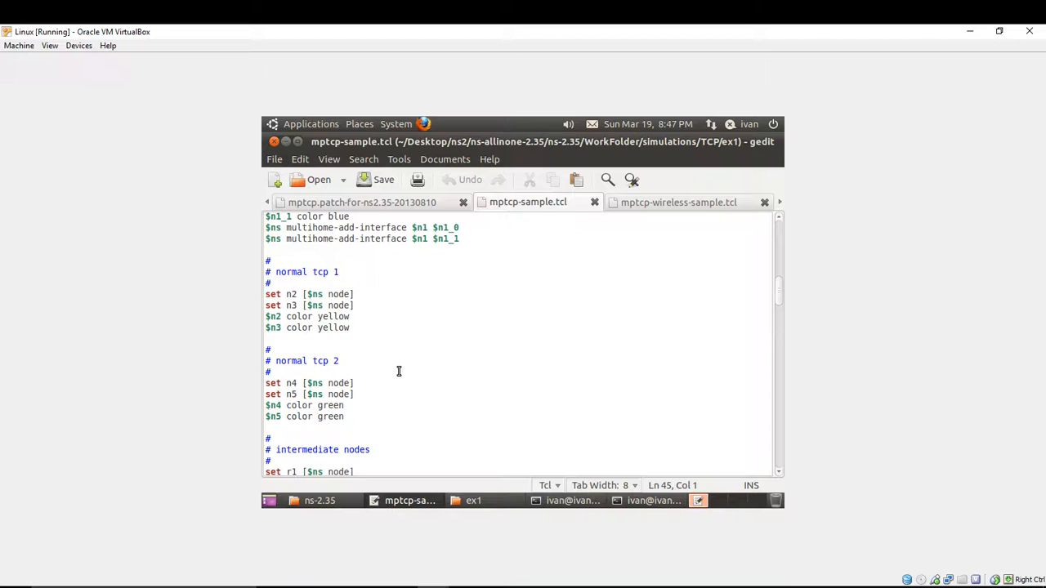
scroll("down", 3)
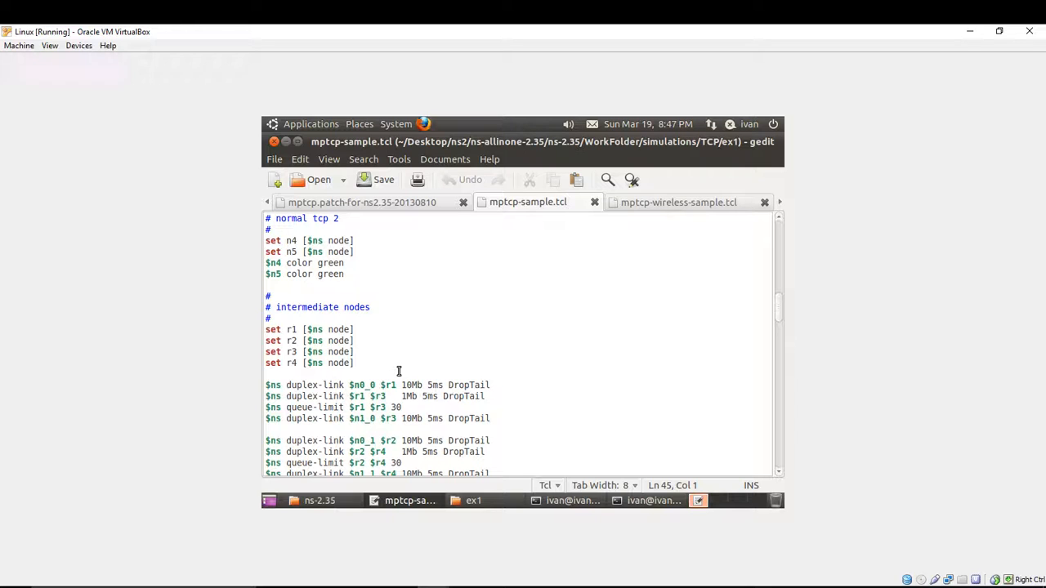
scroll("down", 3)
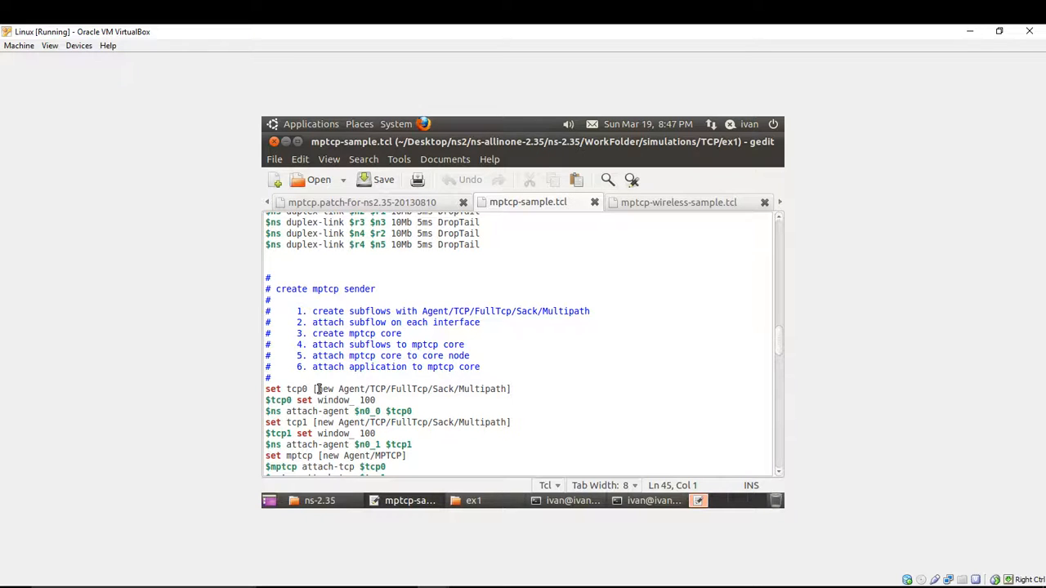
mouse_move(517, 402)
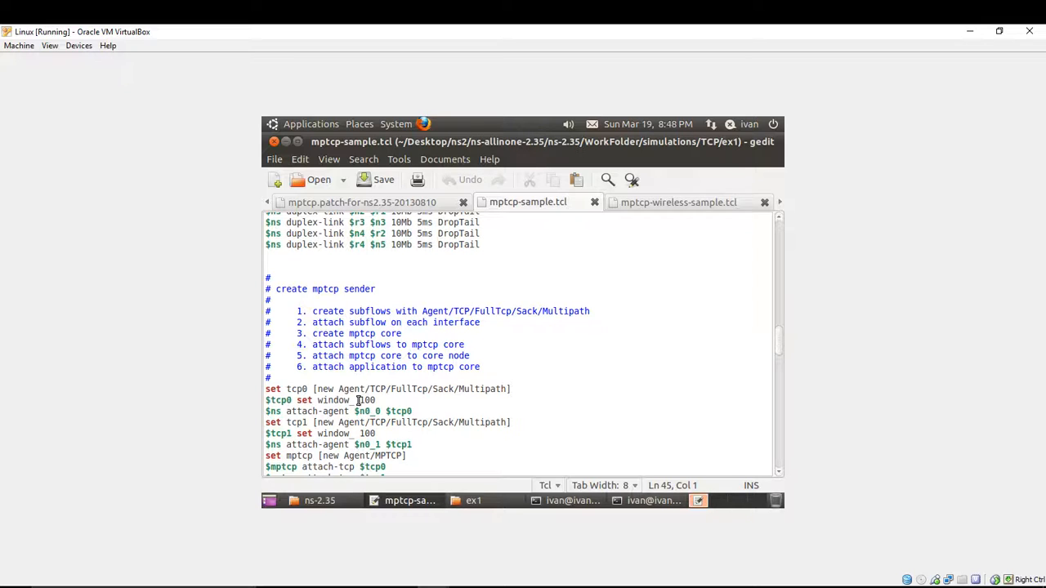
Scroll through the mptcp sender agent lines down to the receiver sink subflows and listen lines
scroll("down", 3)
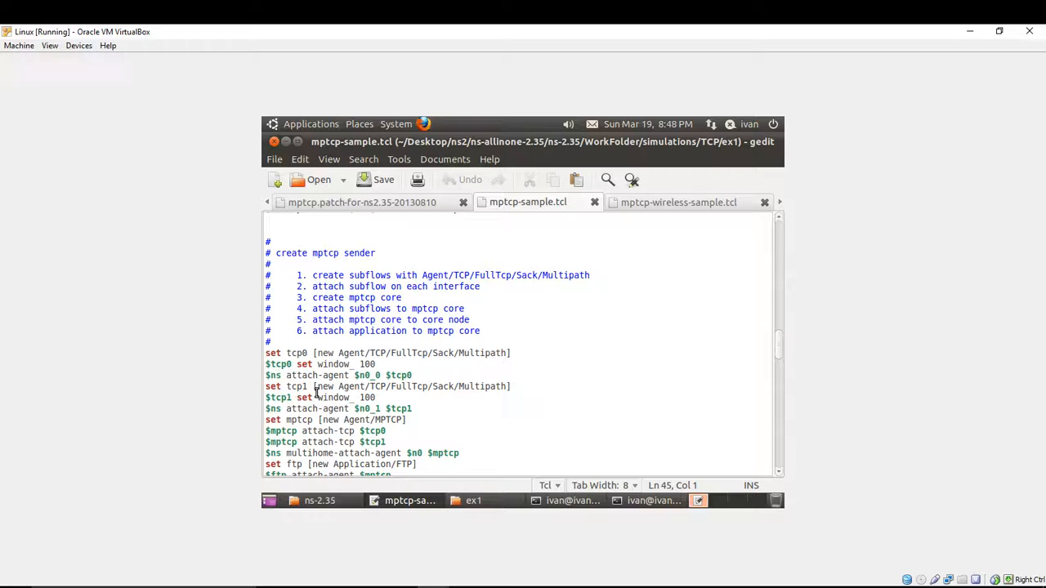
mouse_move(434, 369)
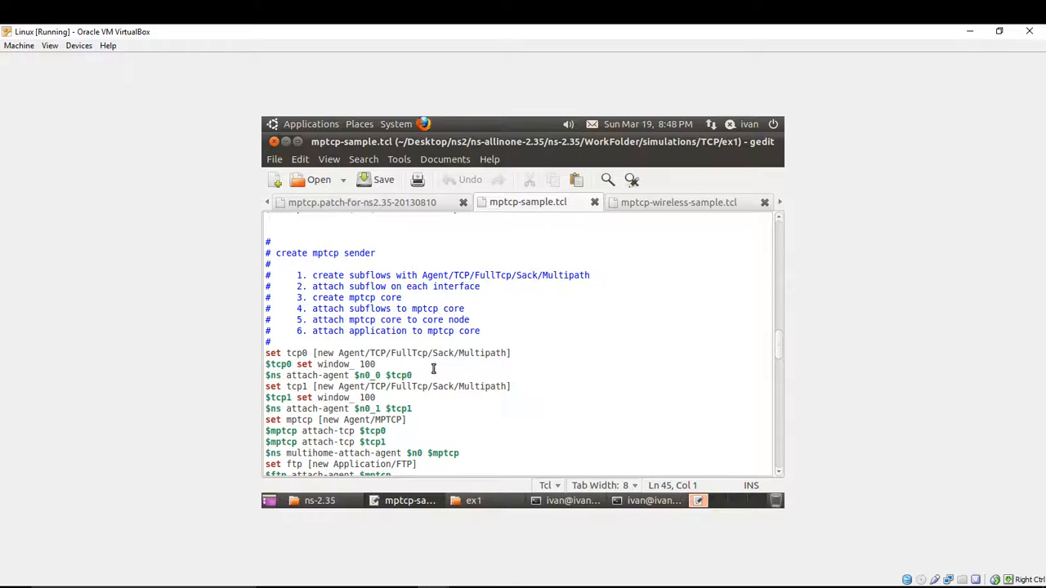
mouse_move(381, 402)
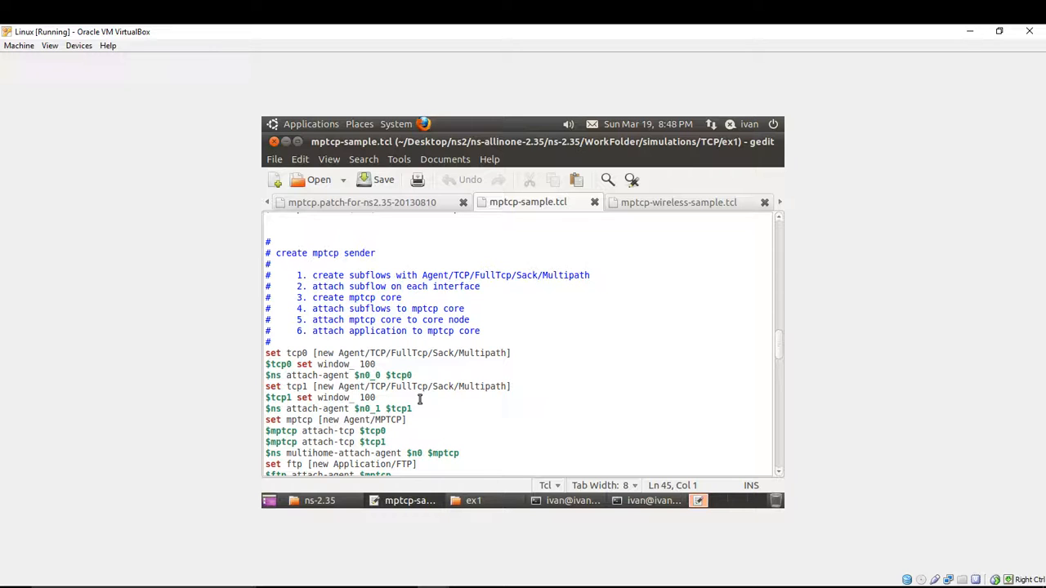
scroll("down", 3)
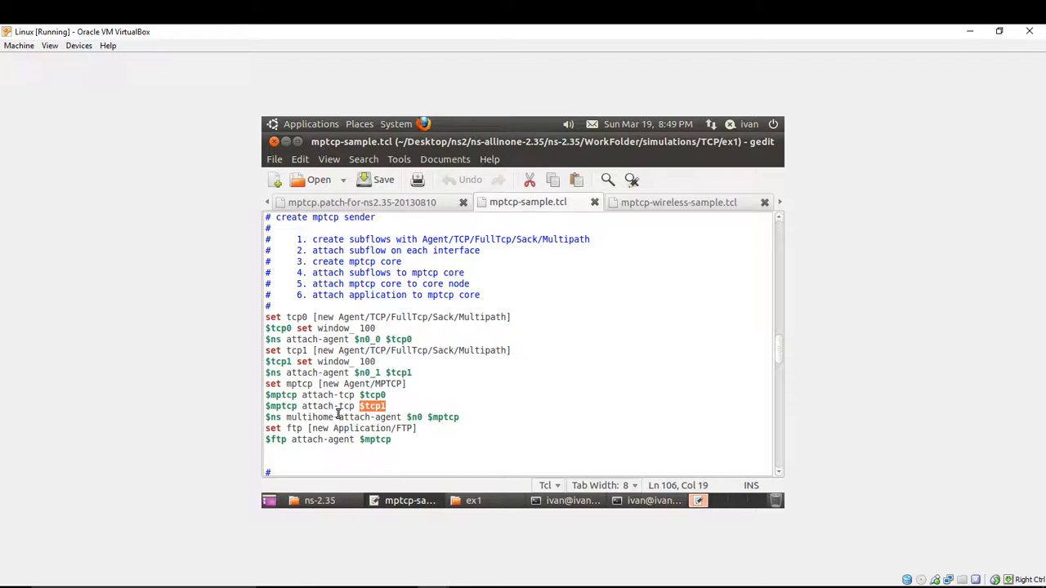
mouse_move(505, 428)
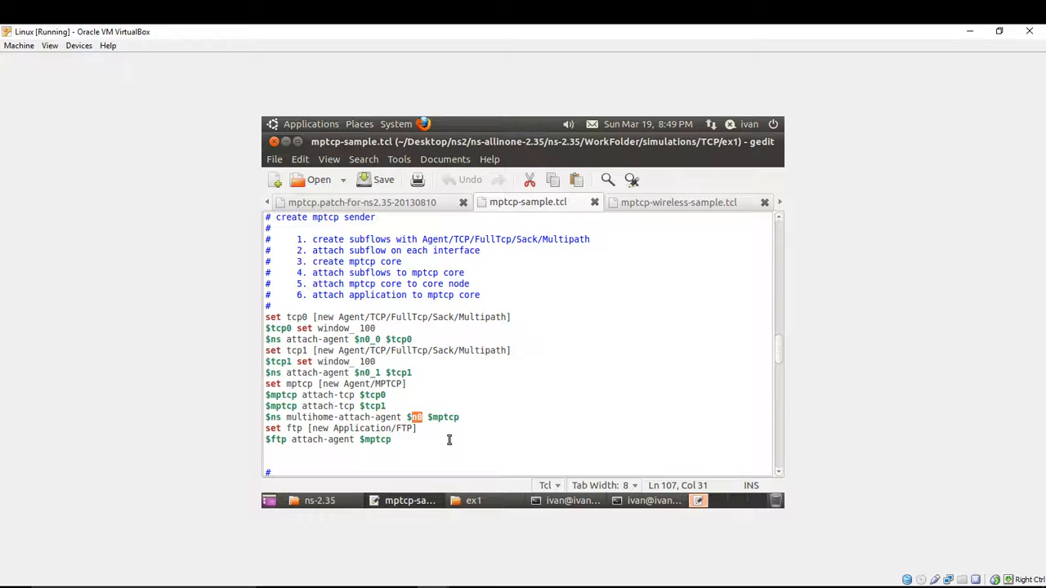
scroll("down", 3)
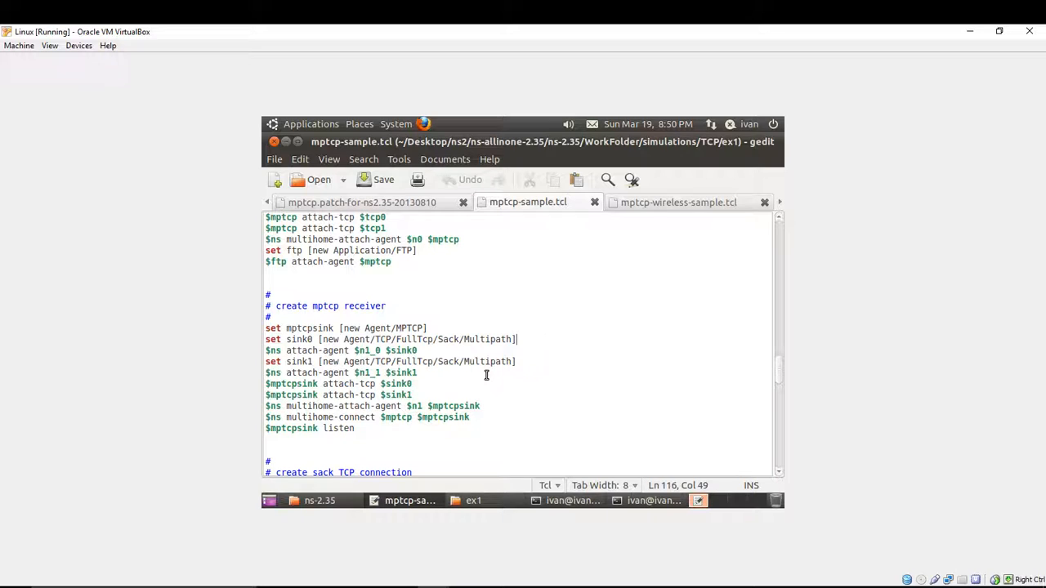
Highlight the mptcpsink receiver core name in the create mptcp receiver section
double_click(291, 383)
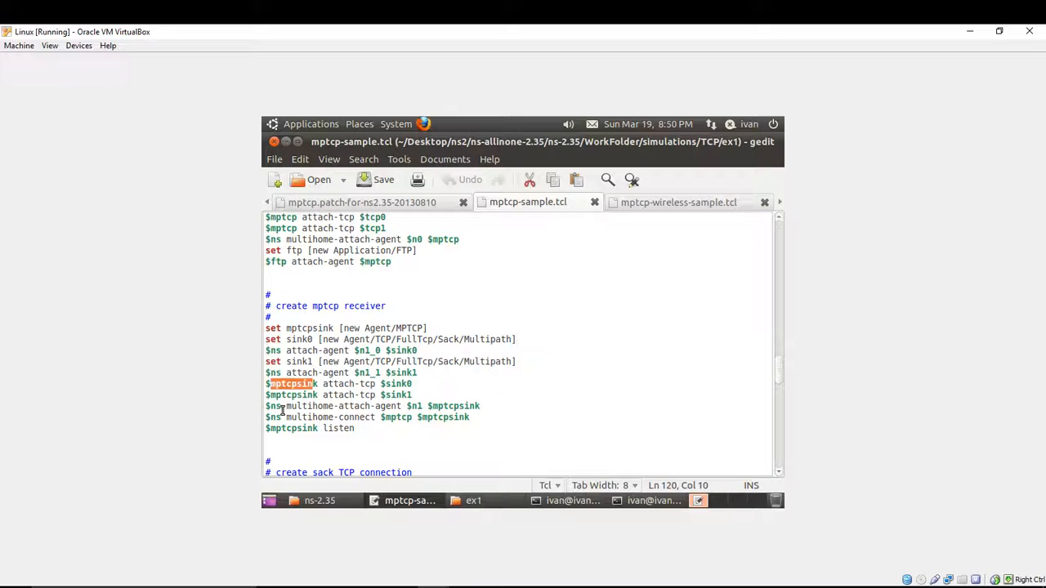